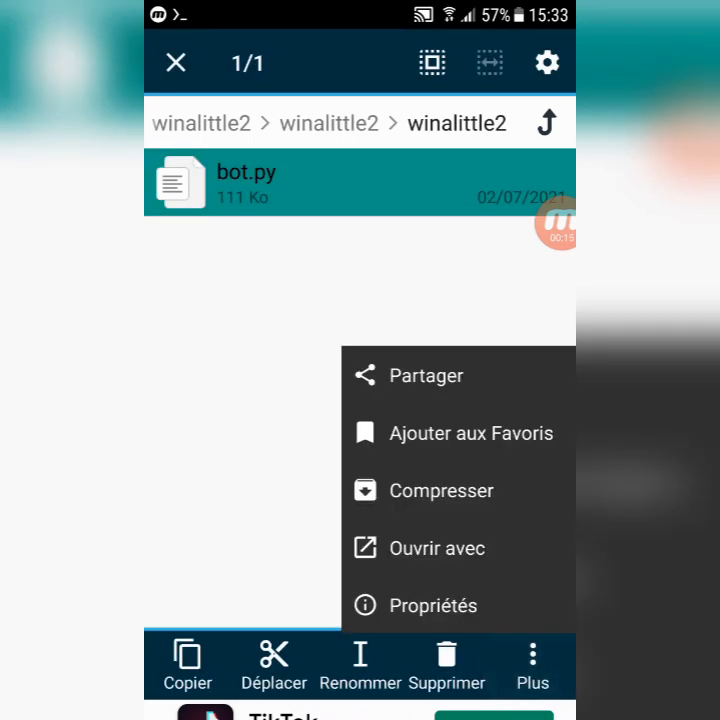
- View bot.py's properties and copy its full folder path
{"action": "left_click", "coordinate": [432, 604]}
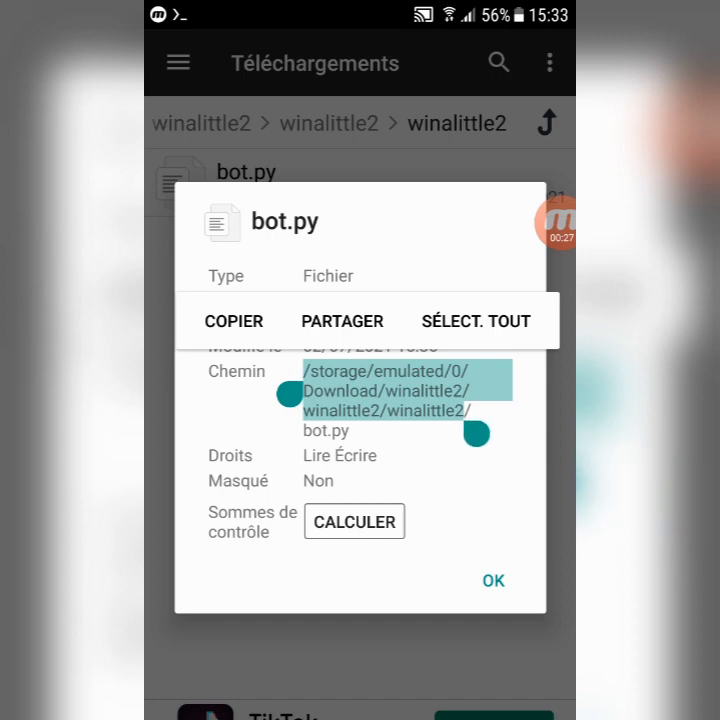
{"action": "left_click", "coordinate": [234, 320]}
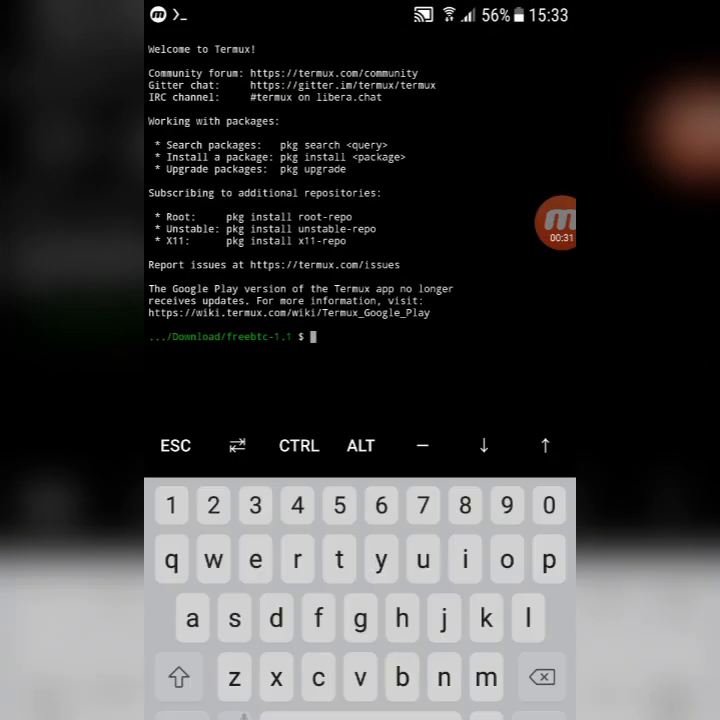
- Change into bot.py's folder with cd, list it with ls, and start the python bot.py command
{"action": "type", "text": "cd"}
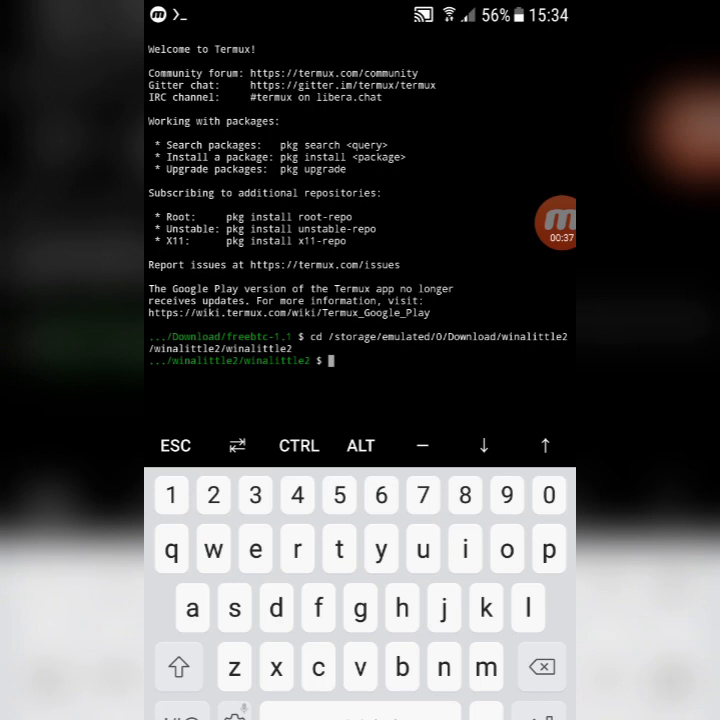
{"action": "type", "text": "ls"}
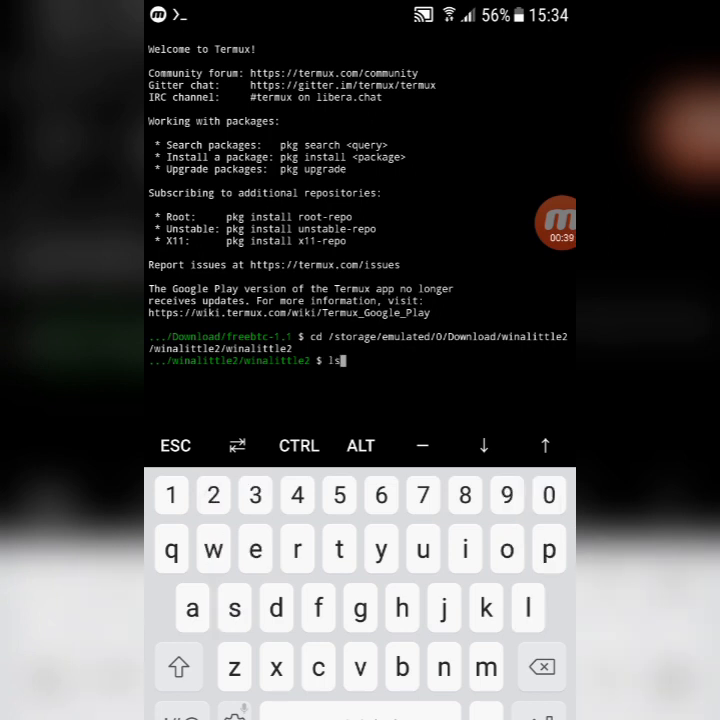
{"action": "key", "text": "Enter"}
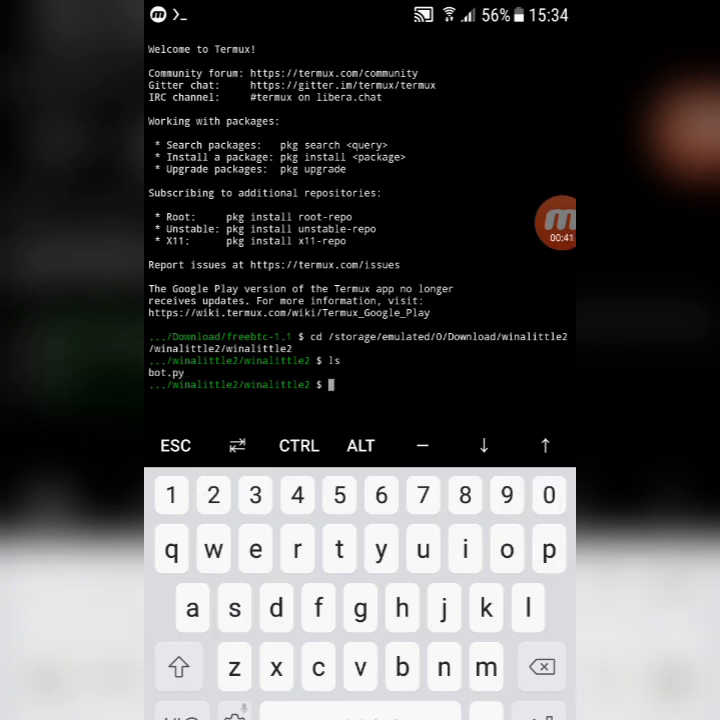
{"action": "type", "text": "p"}
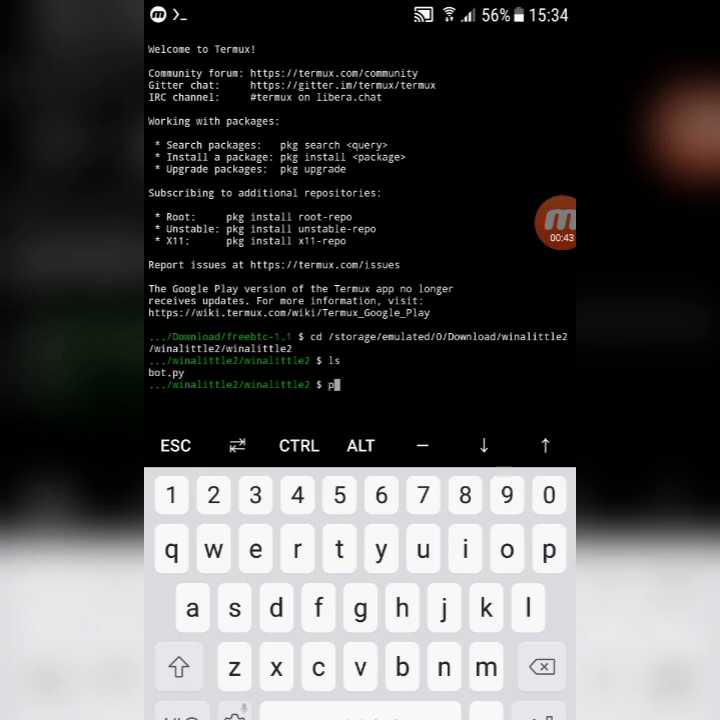
{"action": "type", "text": "ython"}
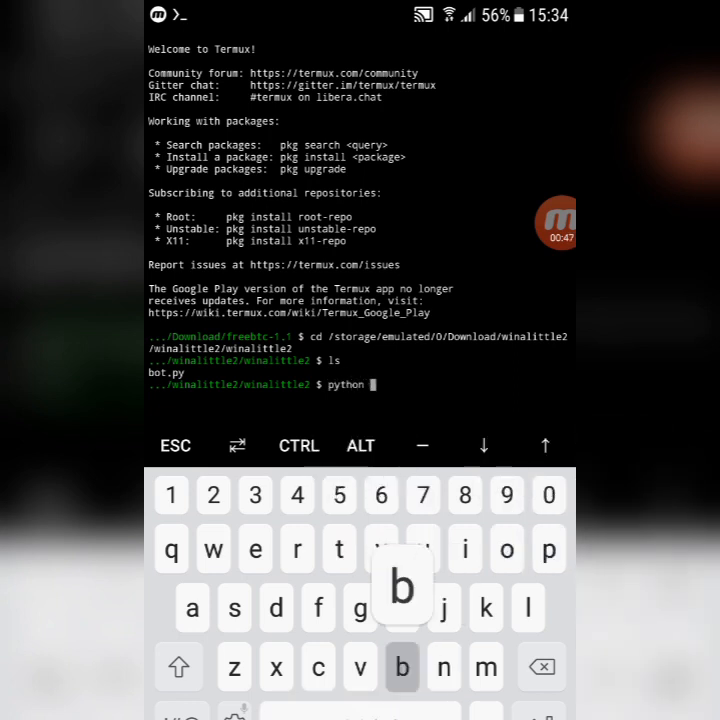
{"action": "type", "text": "bot."}
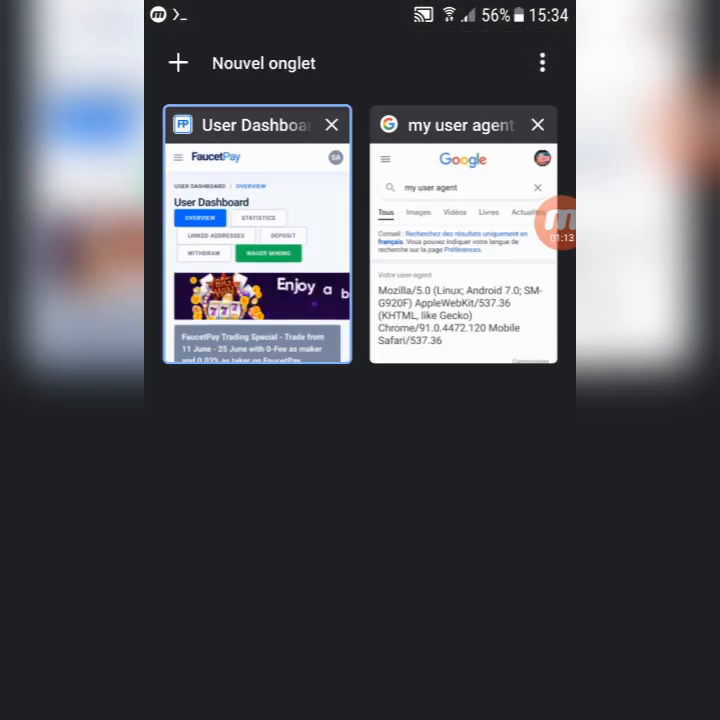
- Load the exey.io shortener link in a new tab and continue past its first pages
{"action": "left_click", "coordinate": [178, 62]}
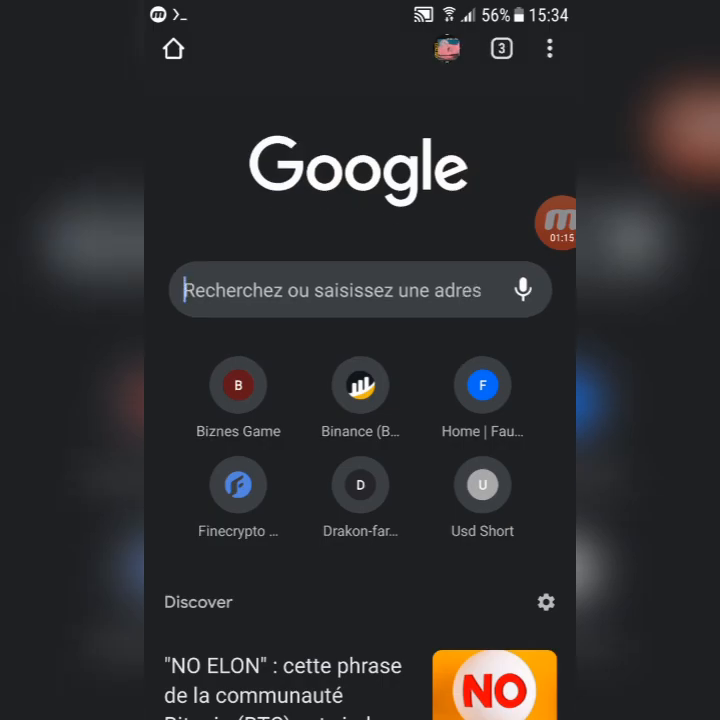
{"action": "left_click", "coordinate": [350, 290]}
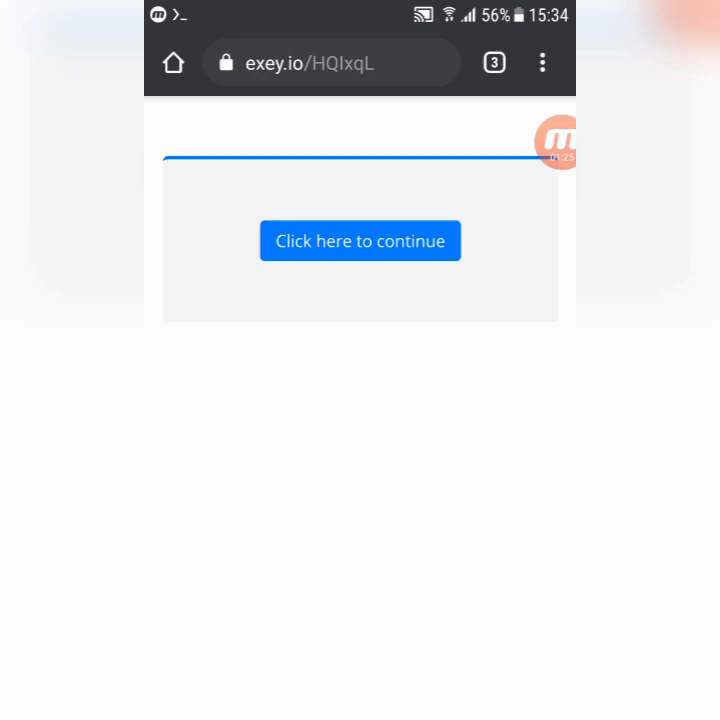
{"action": "left_click", "coordinate": [360, 240]}
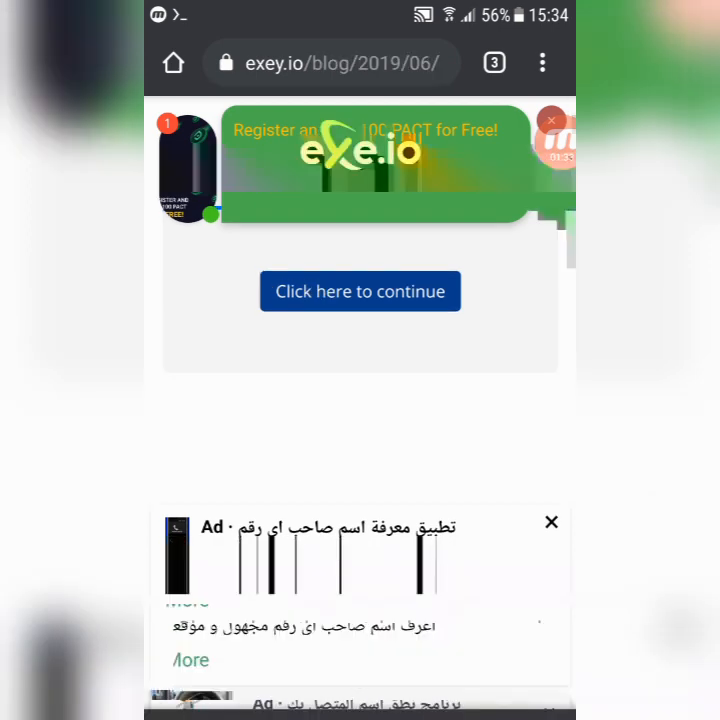
{"action": "left_click", "coordinate": [360, 292]}
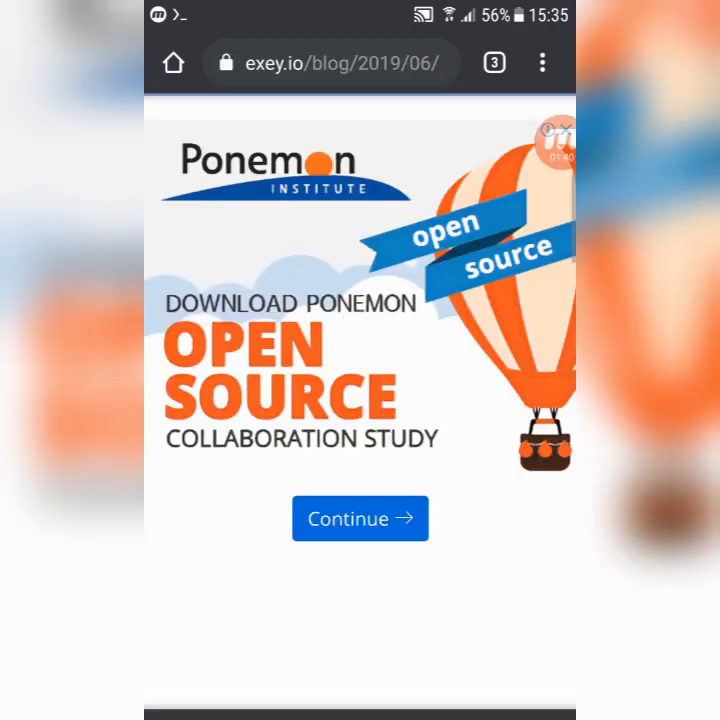
- Continue from the Ponemon article, wait out the countdown and get the final link
{"action": "left_click", "coordinate": [360, 518]}
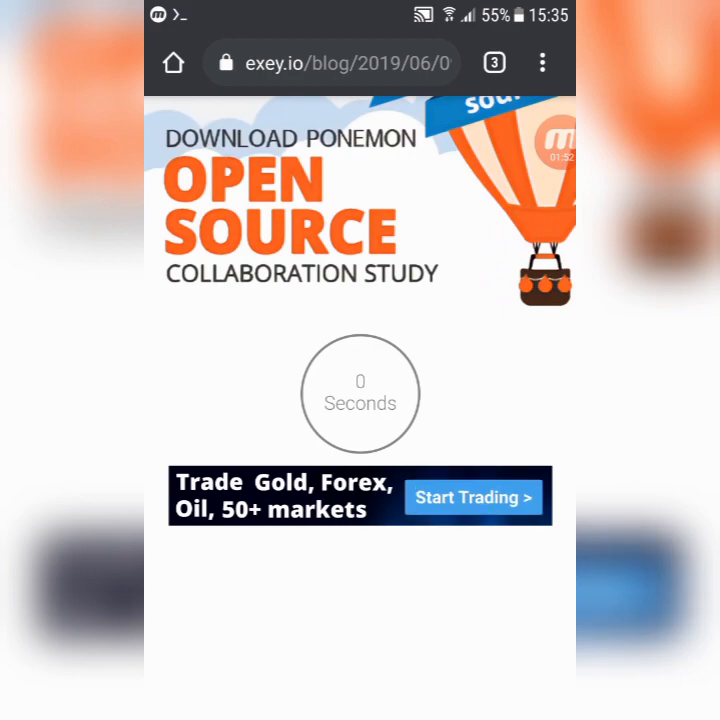
{"action": "scroll", "scroll_direction": "down", "scroll_amount": 3}
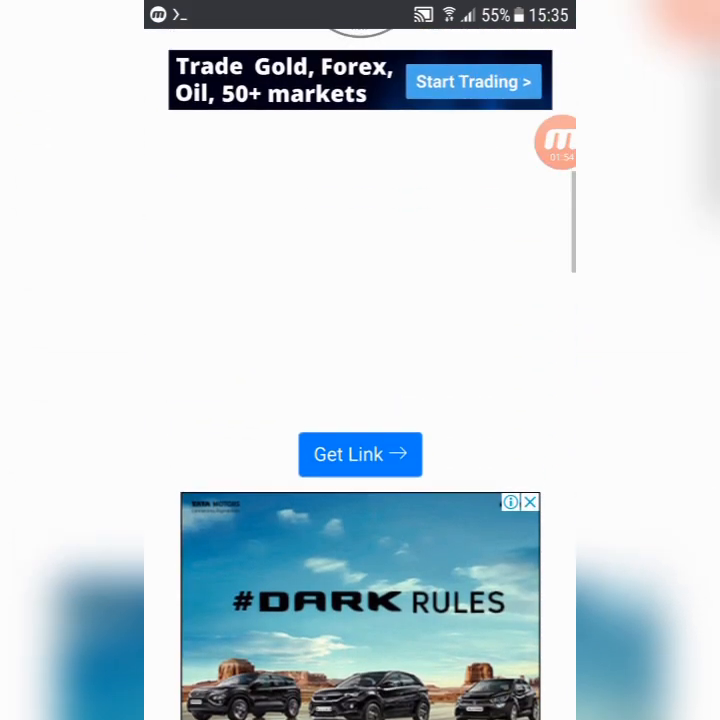
{"action": "left_click", "coordinate": [360, 454]}
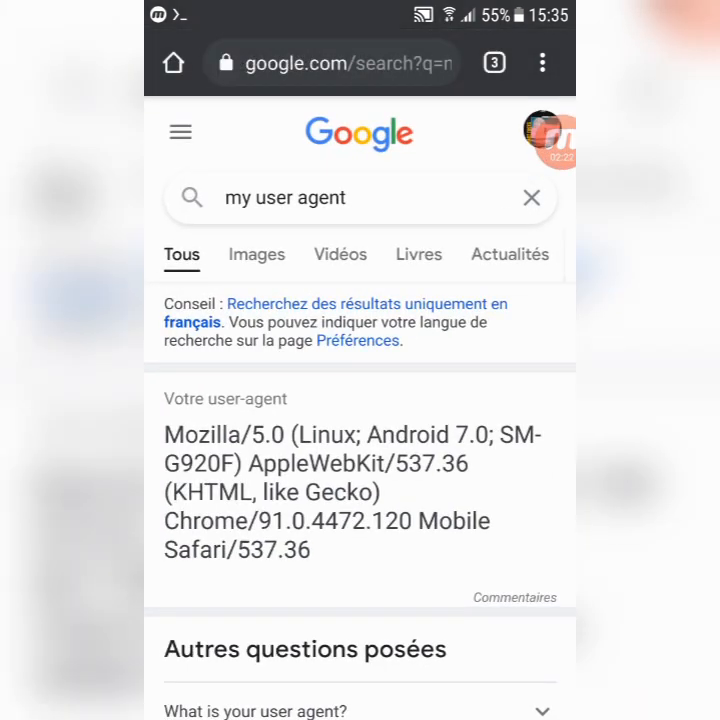
- Rerun the 'my user agent' search and move to the FaucetPay User Dashboard
{"action": "left_click", "coordinate": [284, 198]}
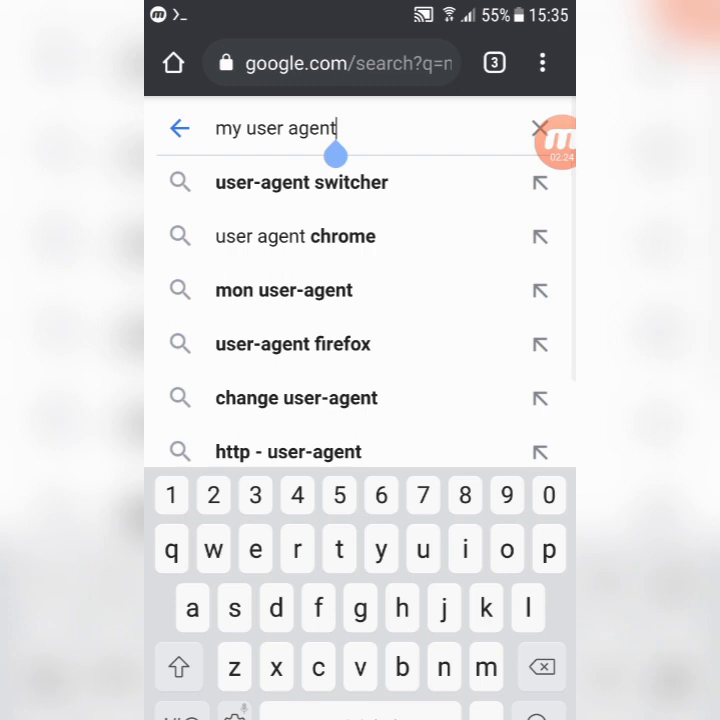
{"action": "key", "text": "Enter"}
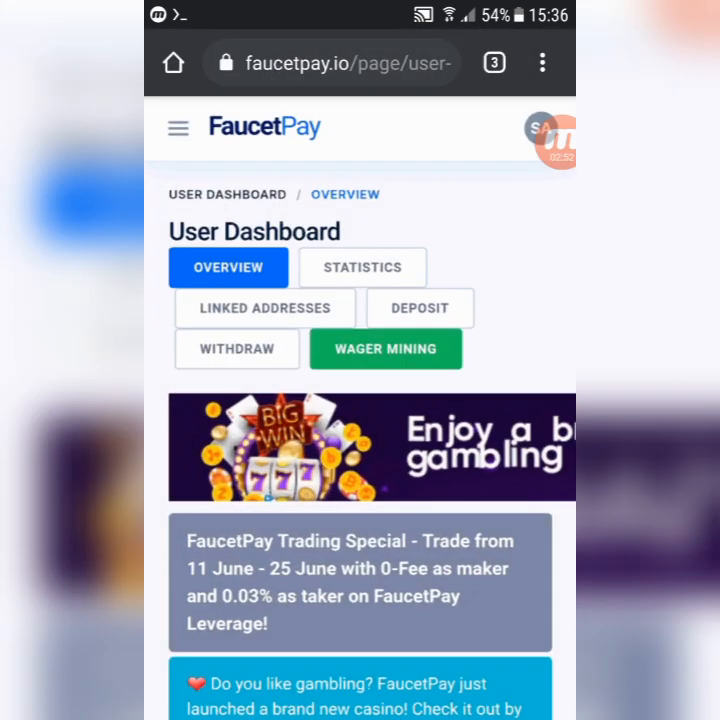
- Show the FaucetPay deposit addresses and copy the Dogecoin (DOGE) address
{"action": "left_click", "coordinate": [420, 308]}
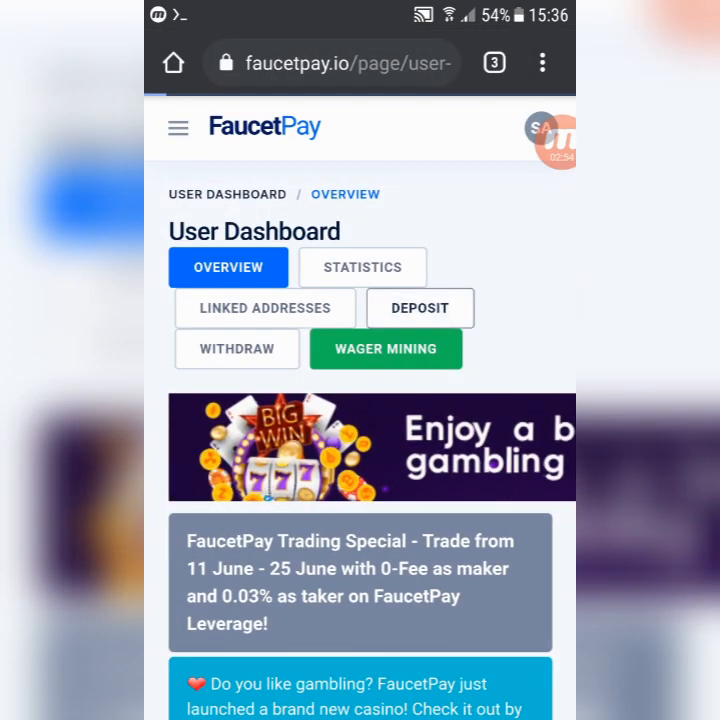
{"action": "left_click", "coordinate": [420, 308]}
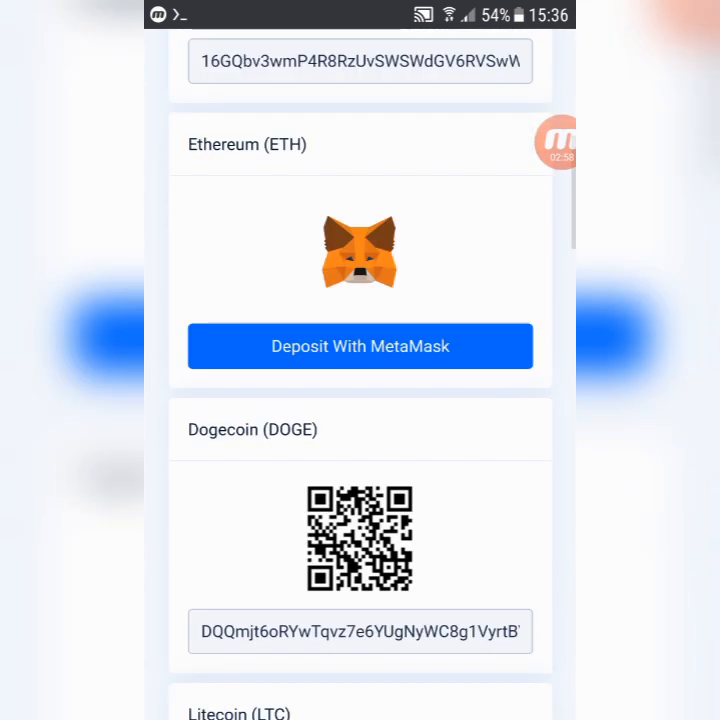
{"action": "left_click", "coordinate": [360, 632]}
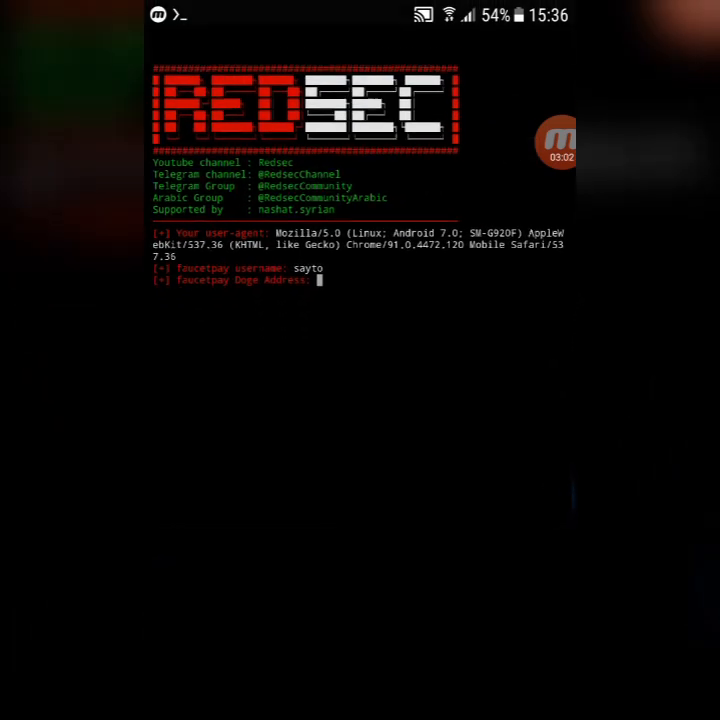
{"action": "left_click", "coordinate": [300, 280]}
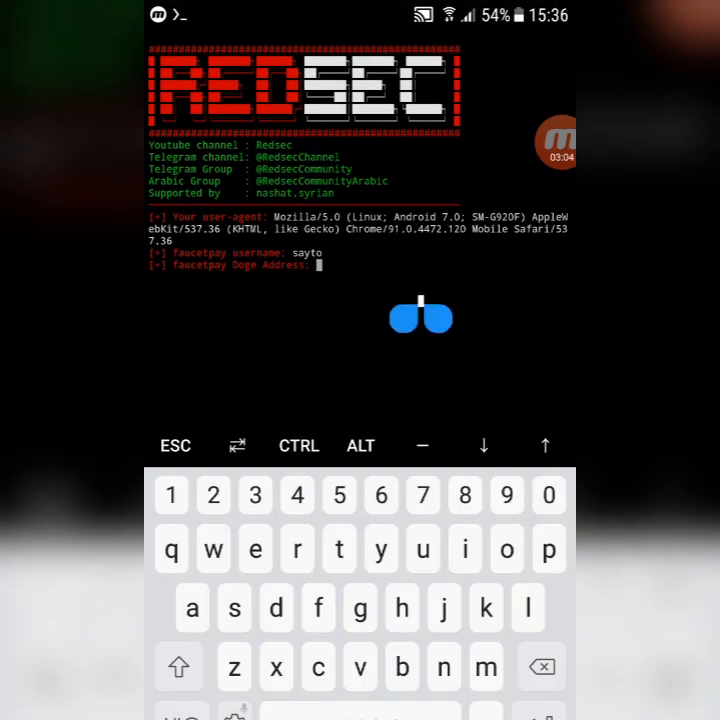
{"action": "type", "text": "DQQmjt6oRYwTqvz7e6YUgNyWC8g1VyrtBV"}
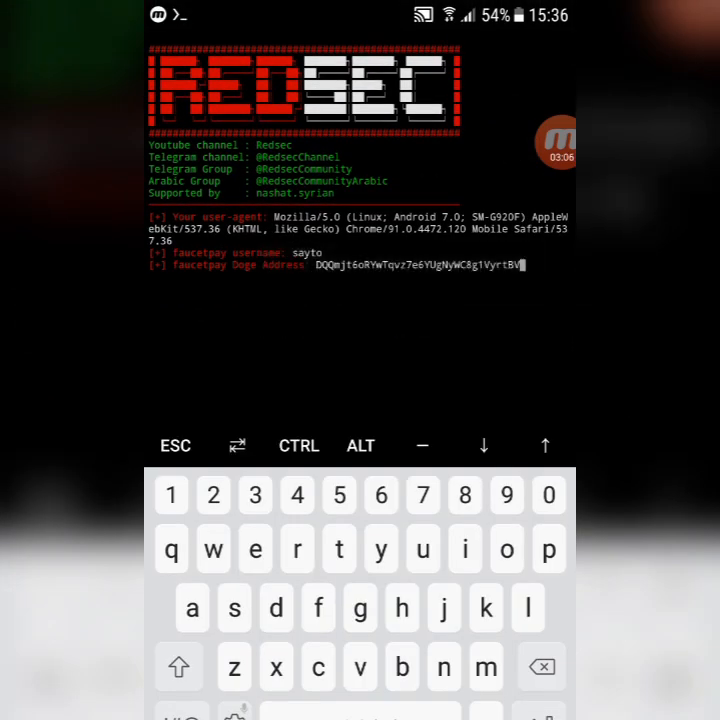